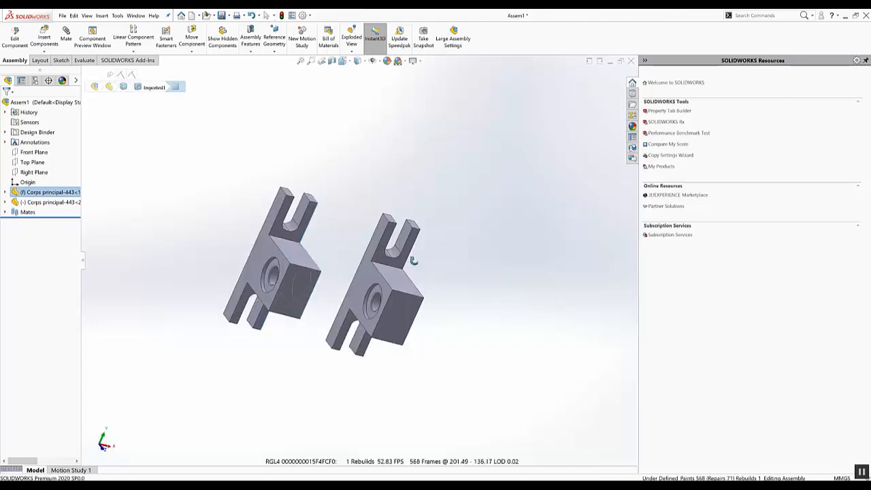
- Add a coincident mate between faces of the two bracket components
click(368, 292)
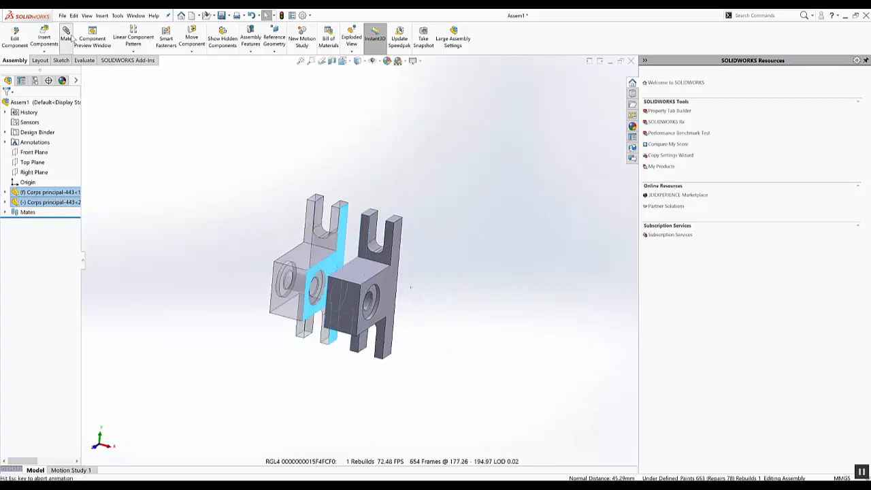
click(65, 35)
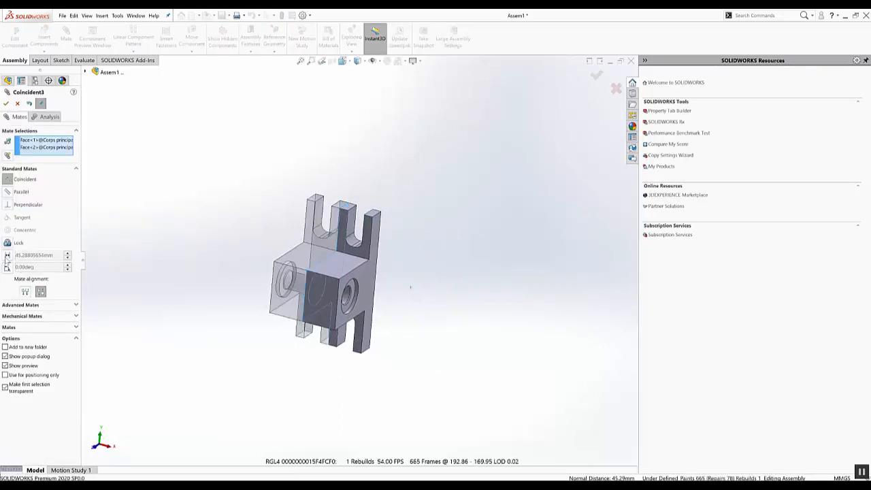
click(8, 255)
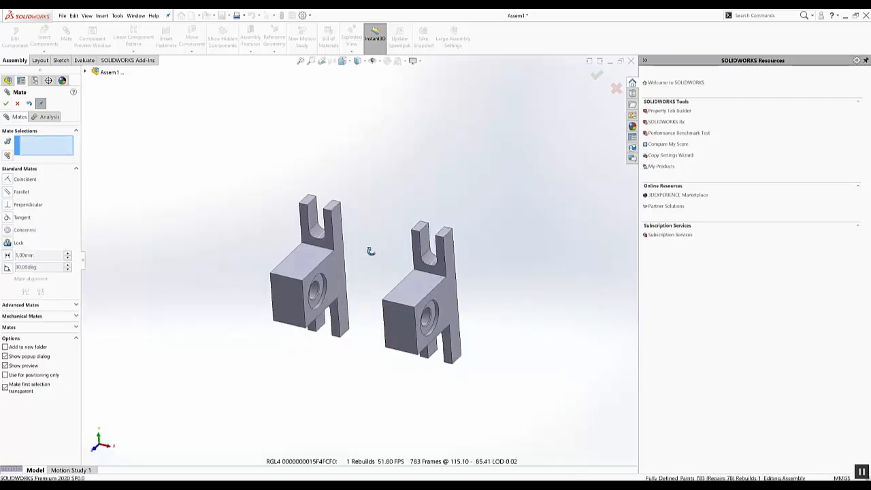
- Finish mating and show feature dimensions so the 50.00 distance appears in the model
click(5, 103)
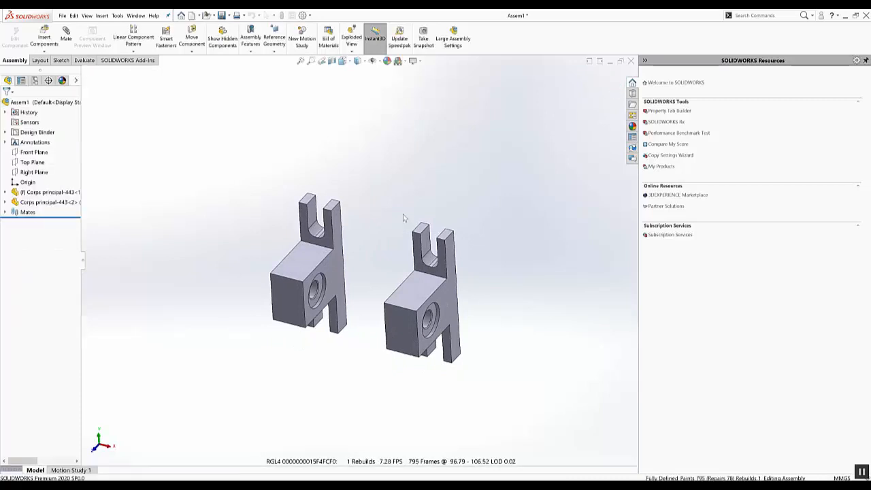
drag(402, 218, 407, 182)
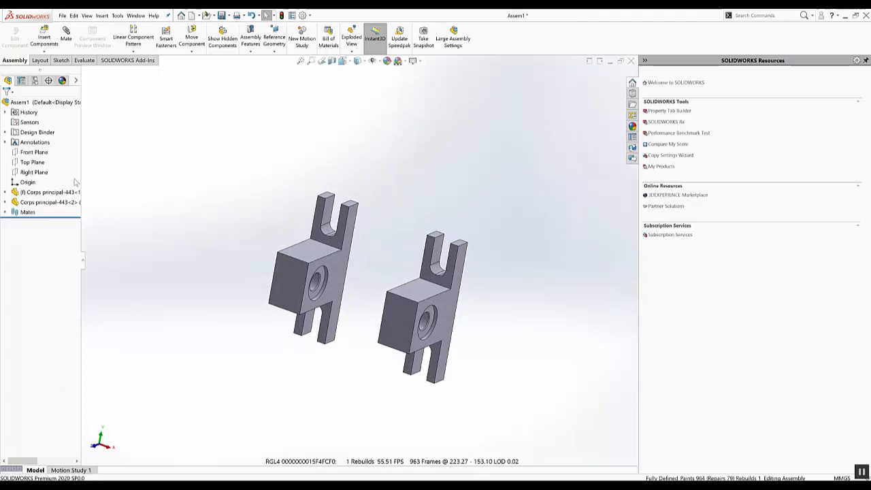
right_click(36, 142)
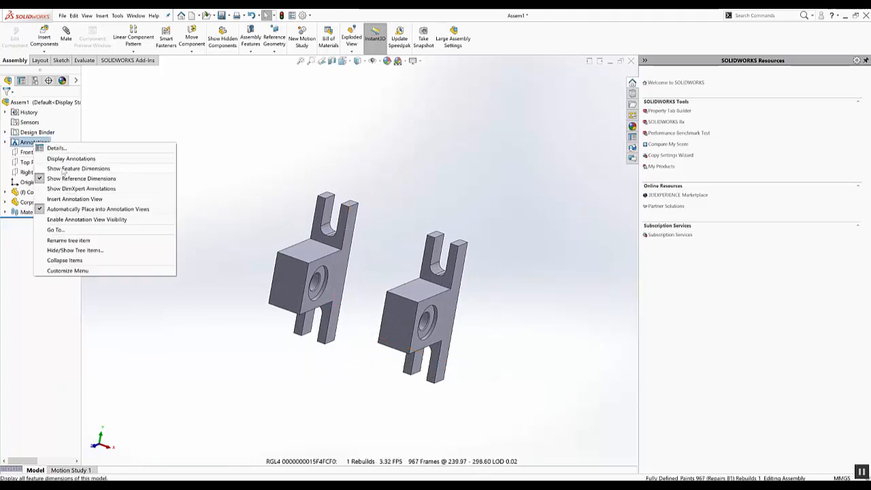
click(79, 168)
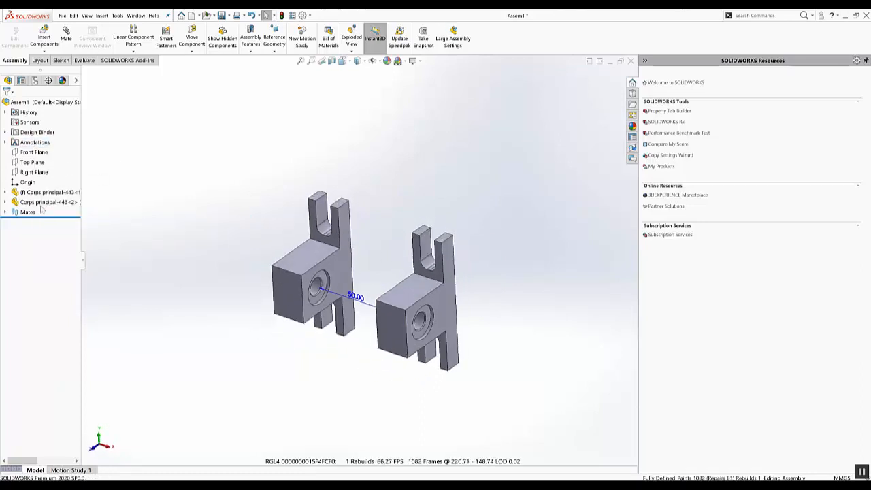
click(6, 212)
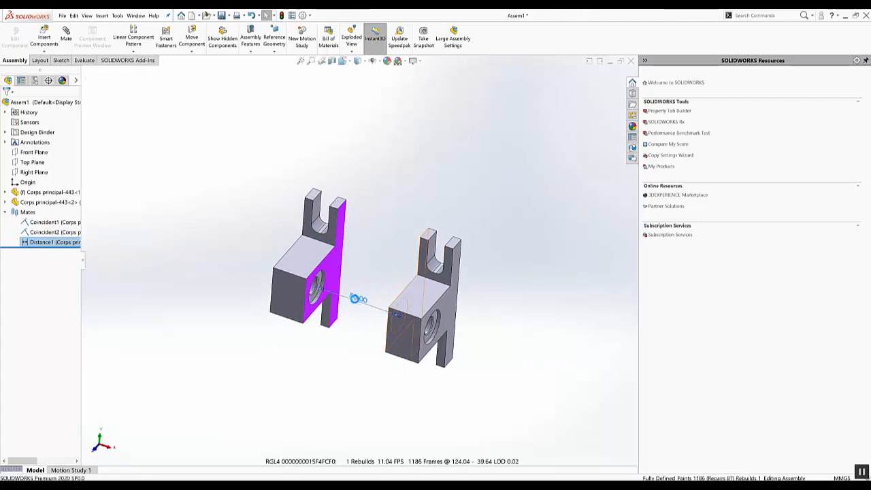
double_click(353, 299)
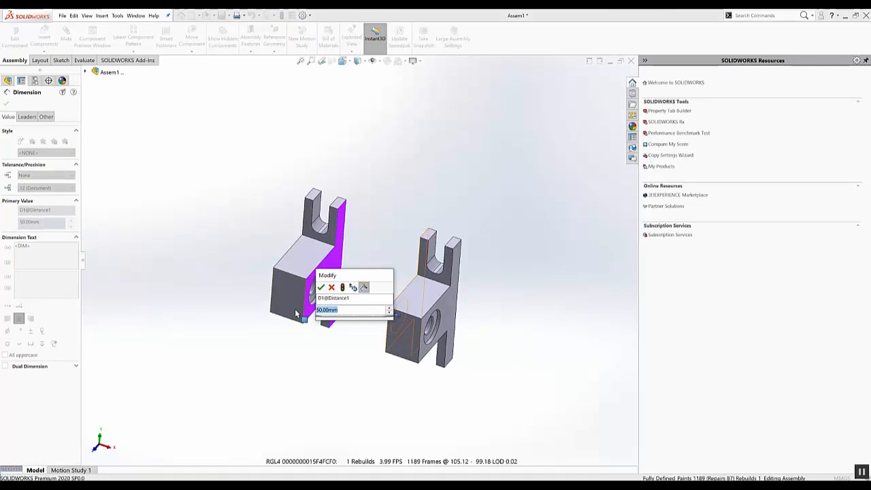
click(389, 311)
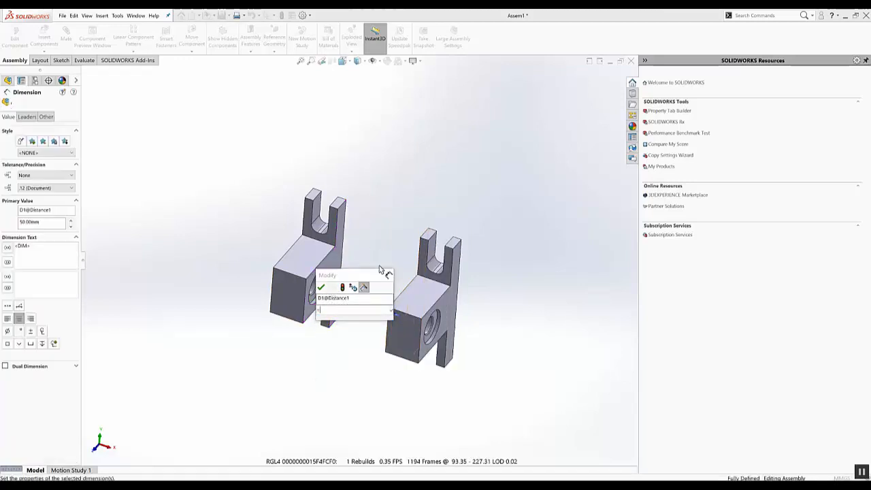
click(321, 287)
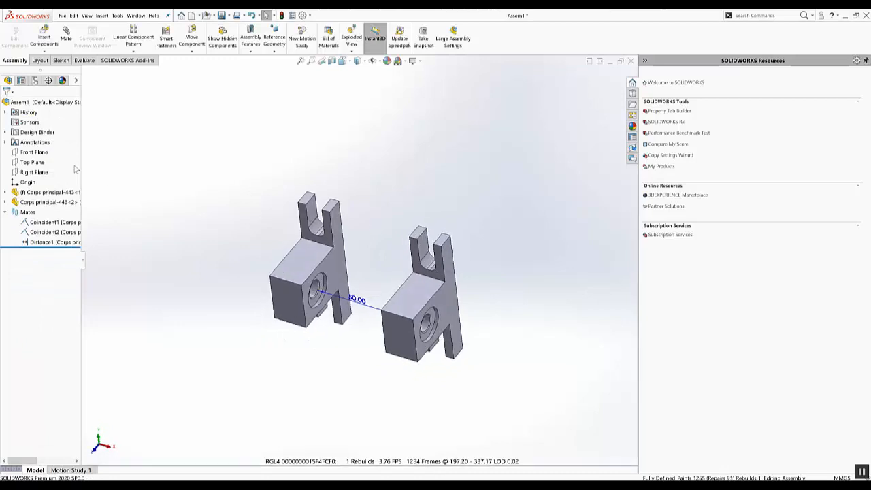
mouse_move(761, 15)
text(eq)
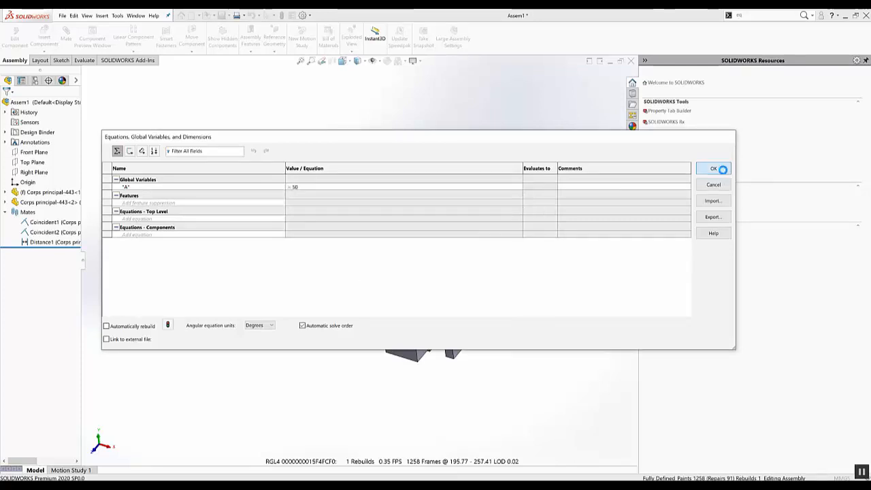
- Confirm the new global variable A = 50 in the Equations dialog
click(713, 168)
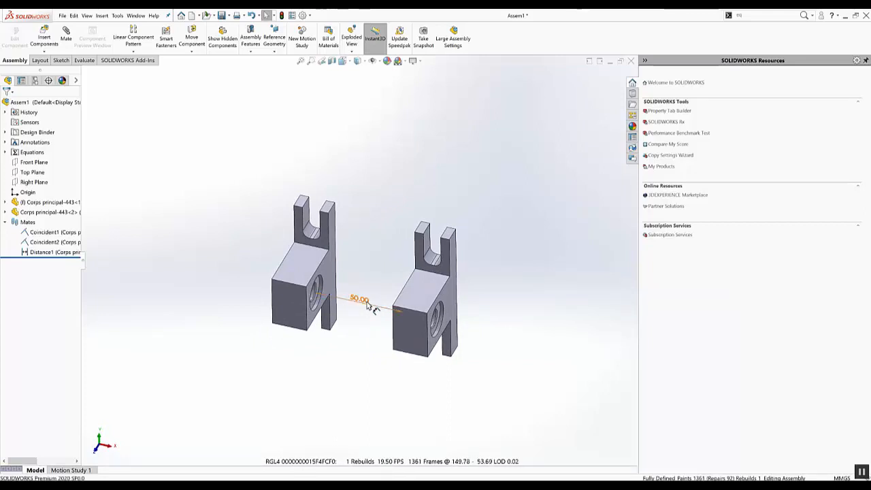
- Link the 50.00 distance mate dimension to global variable A
click(359, 299)
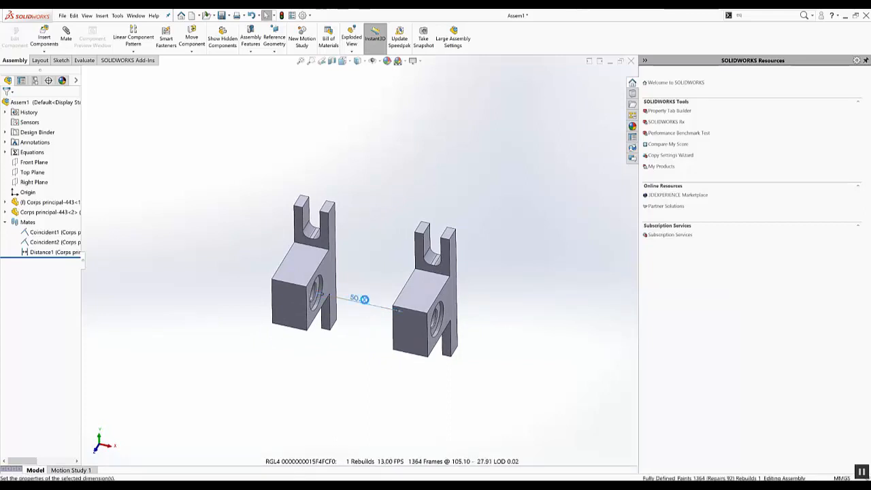
double_click(359, 299)
text(=)
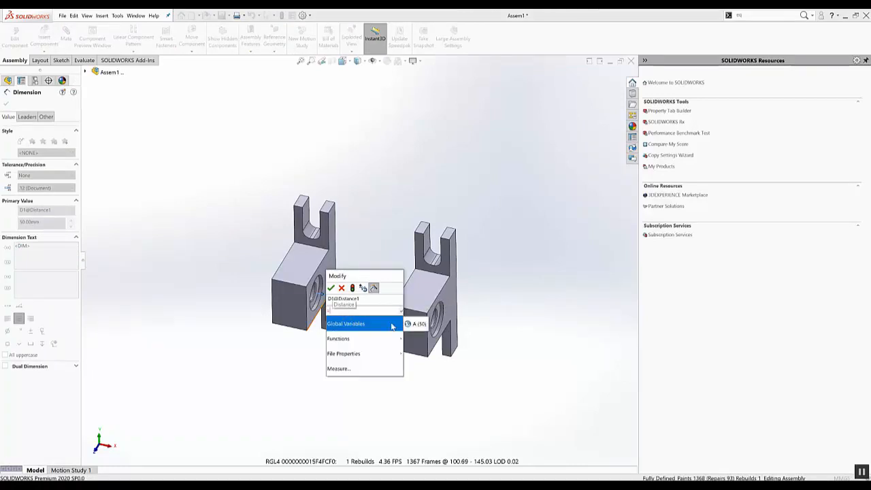
click(332, 287)
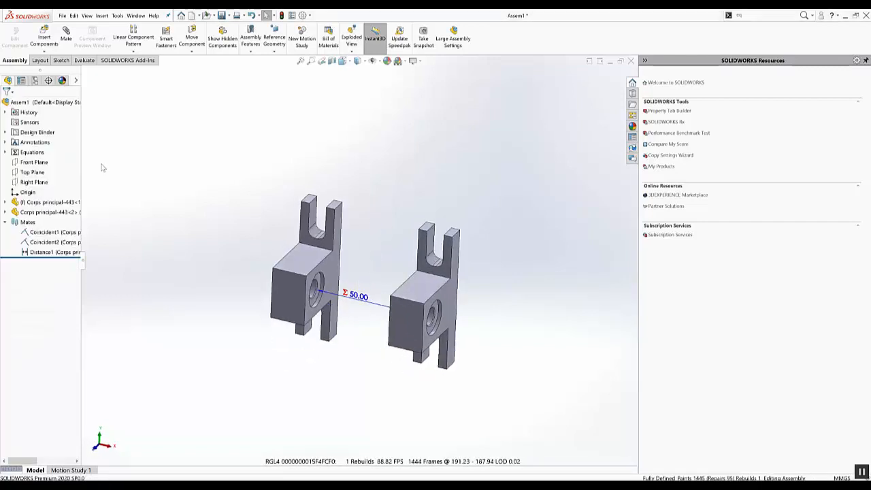
- Set global variable A to 100 mm in Manage Equations and apply it
click(6, 153)
text(= 100)
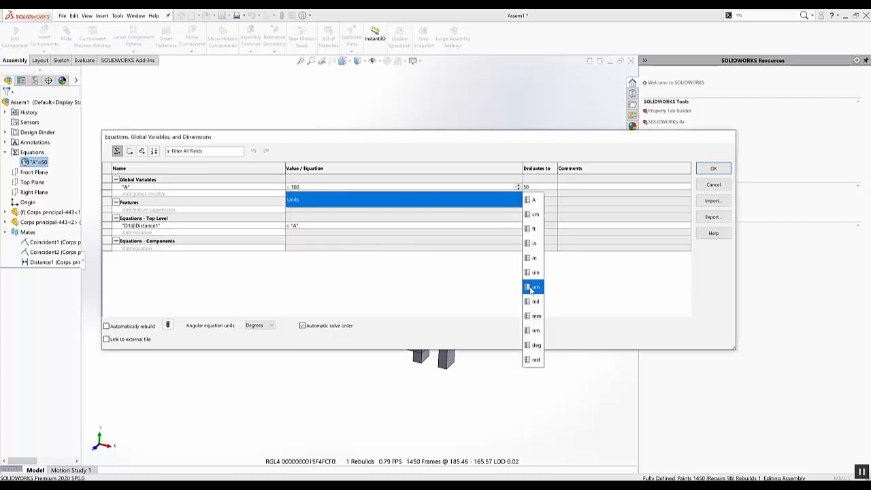
click(536, 316)
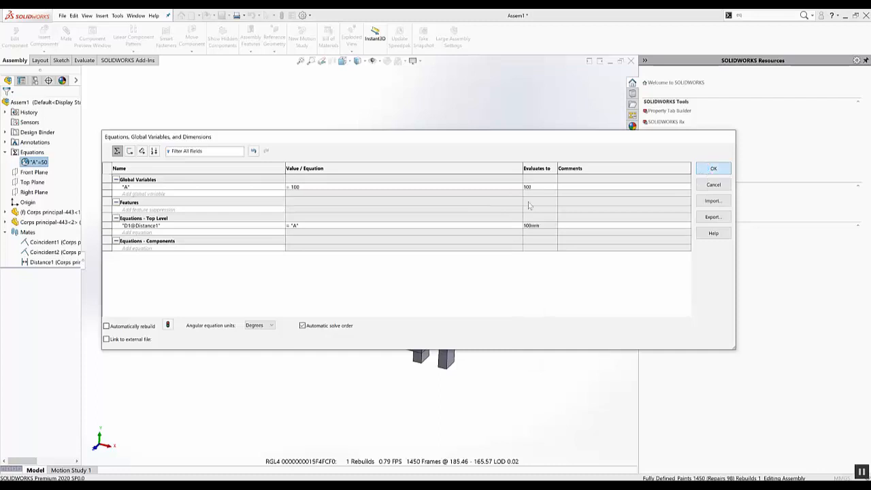
click(713, 169)
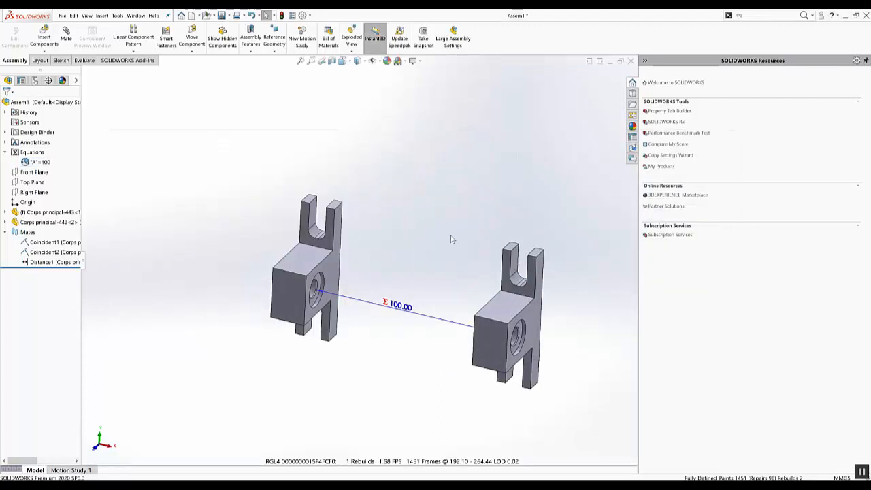